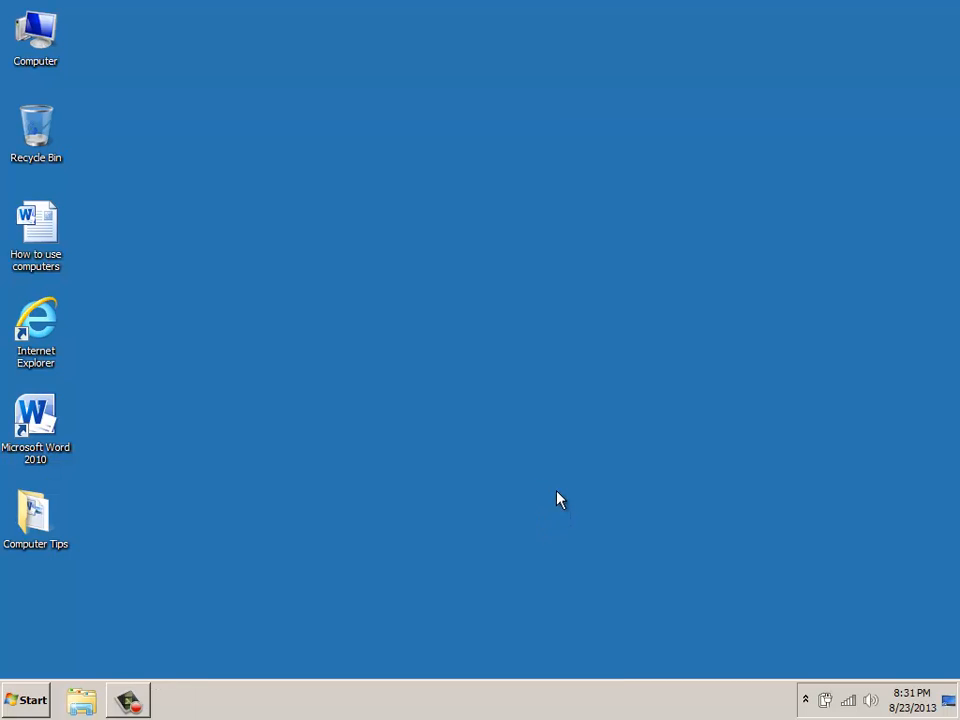
{"action": "mouse_move", "coordinate": [423, 483]}
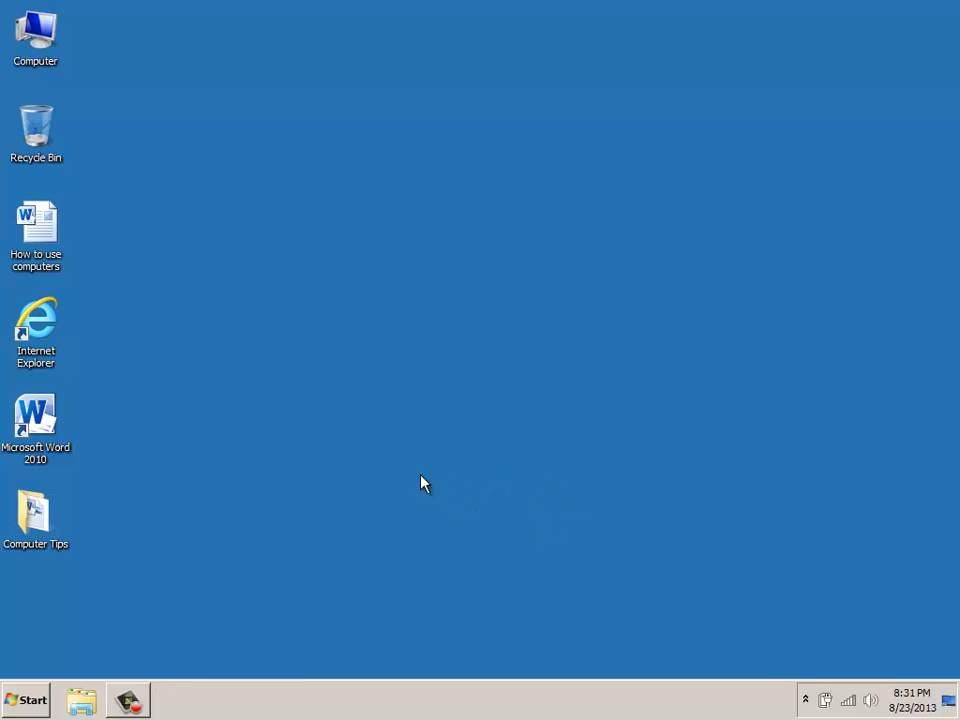
{"action": "mouse_move", "coordinate": [80, 207]}
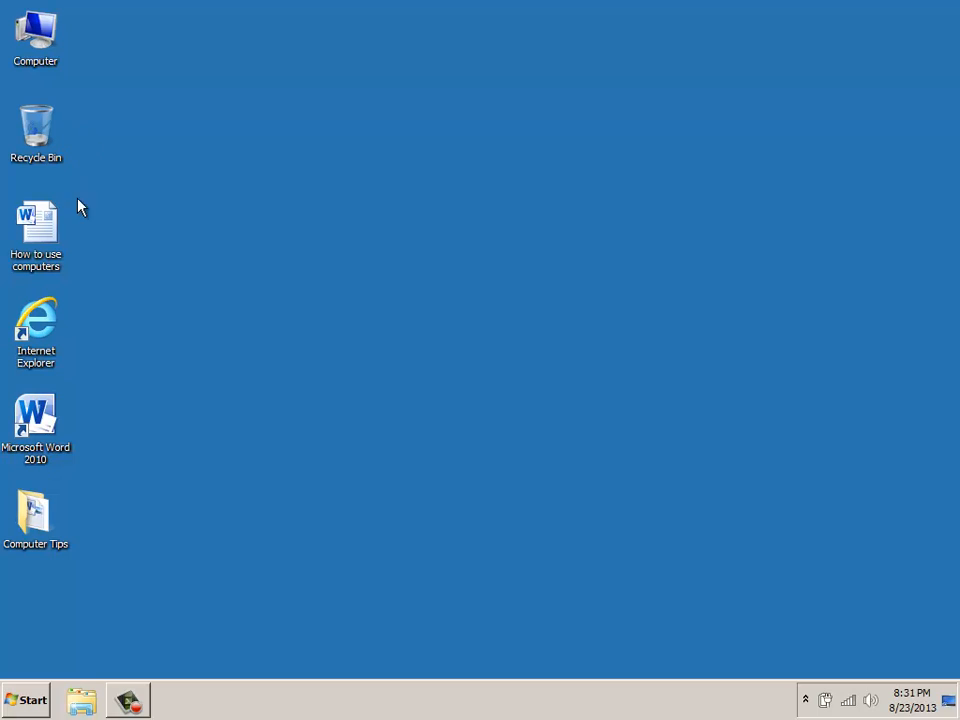
{"action": "mouse_move", "coordinate": [55, 230]}
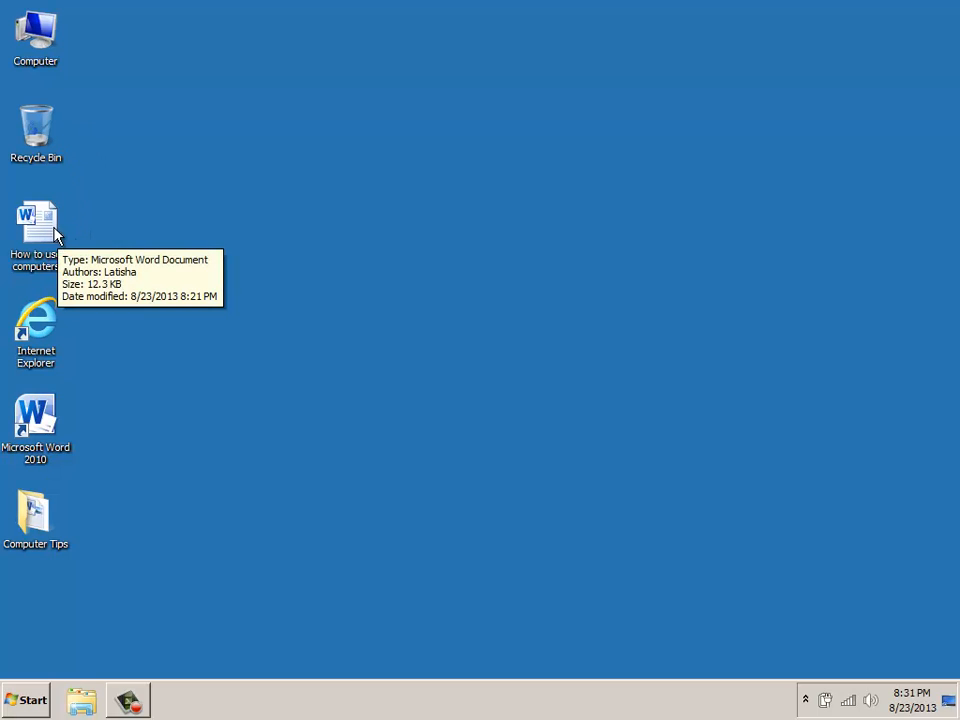
{"action": "mouse_move", "coordinate": [42, 233]}
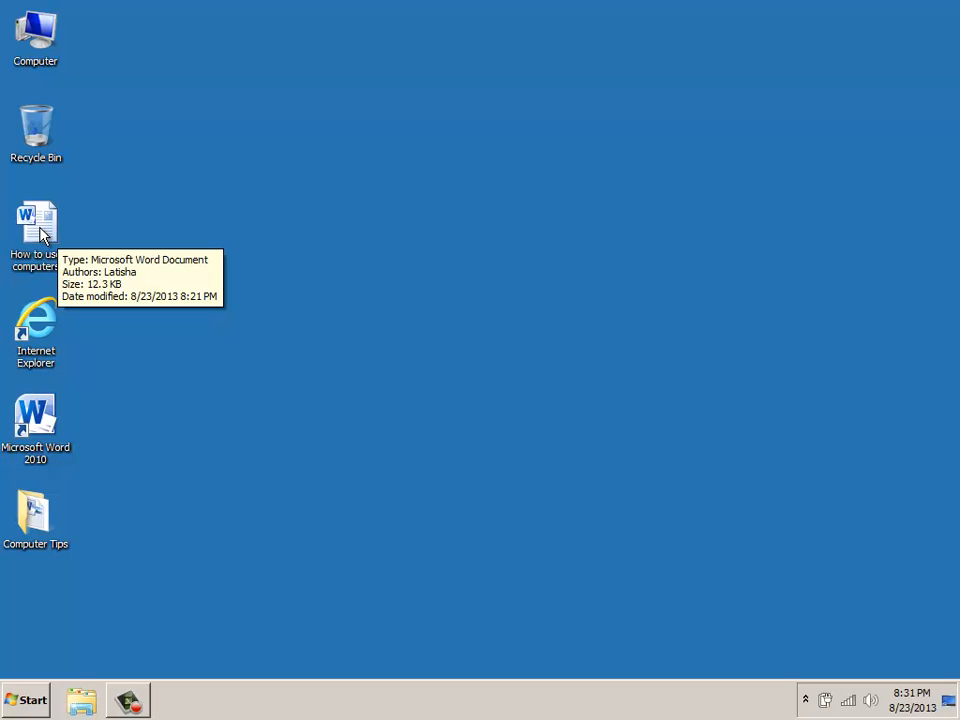
{"action": "mouse_move", "coordinate": [47, 338]}
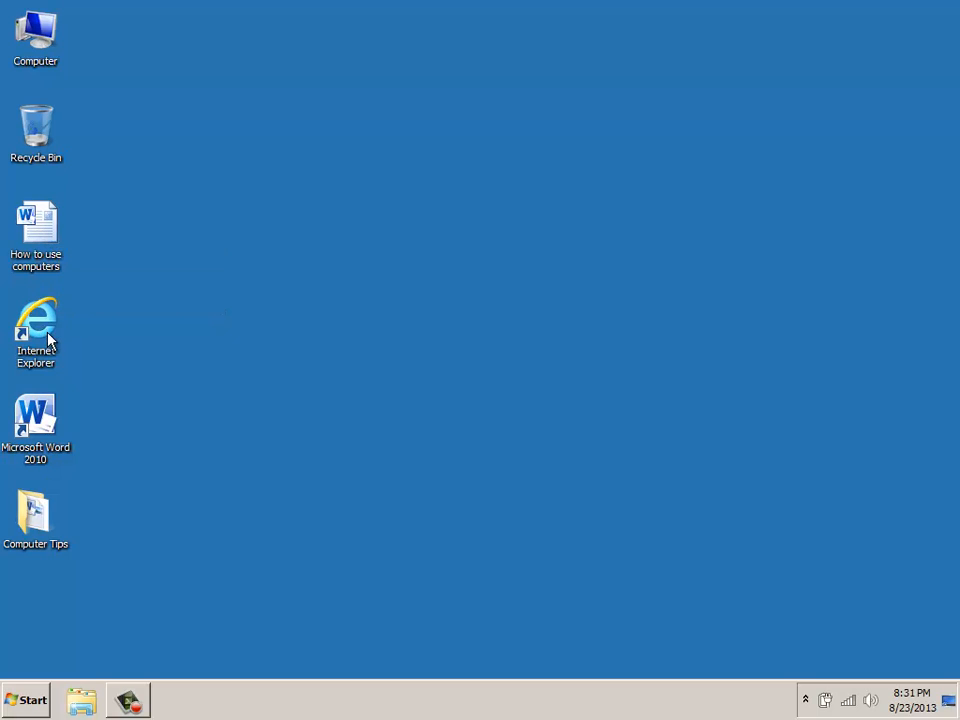
{"action": "mouse_move", "coordinate": [40, 325]}
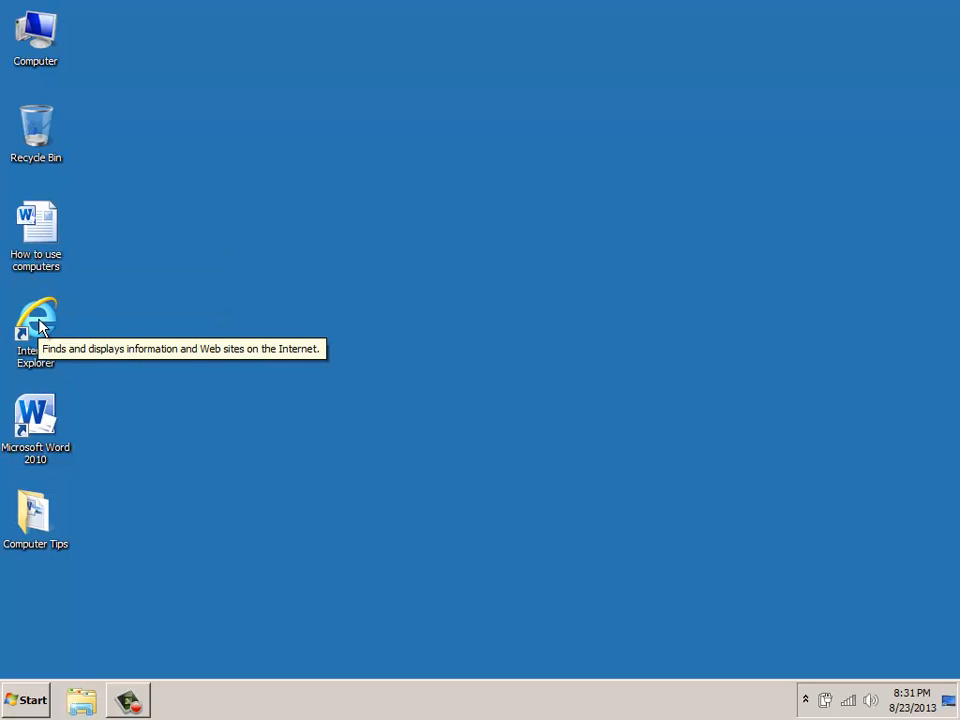
{"action": "mouse_move", "coordinate": [40, 430]}
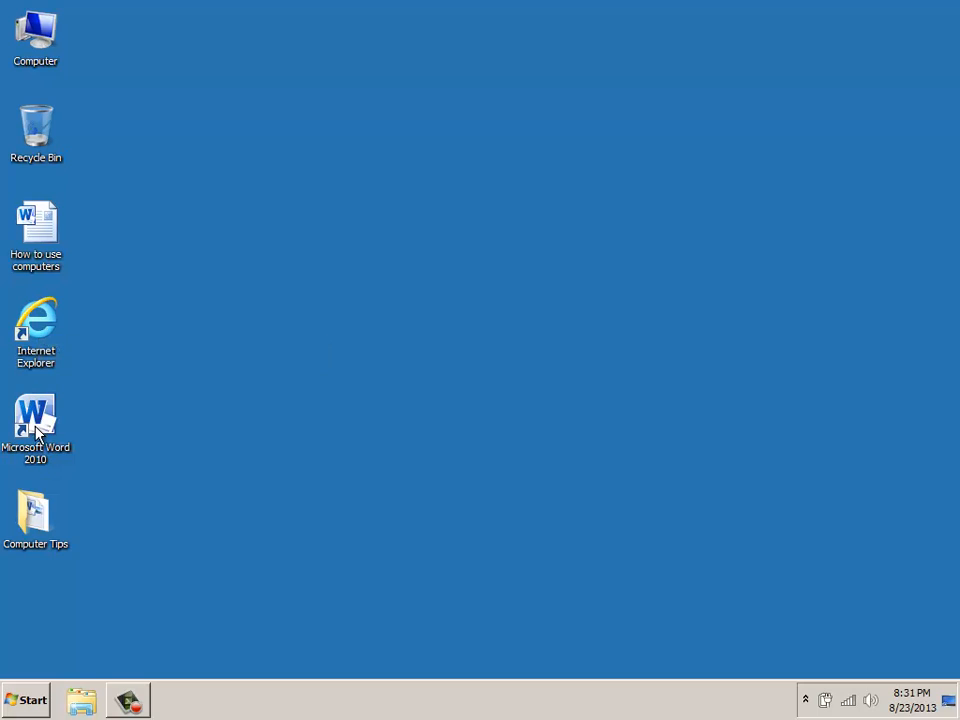
{"action": "mouse_move", "coordinate": [33, 515]}
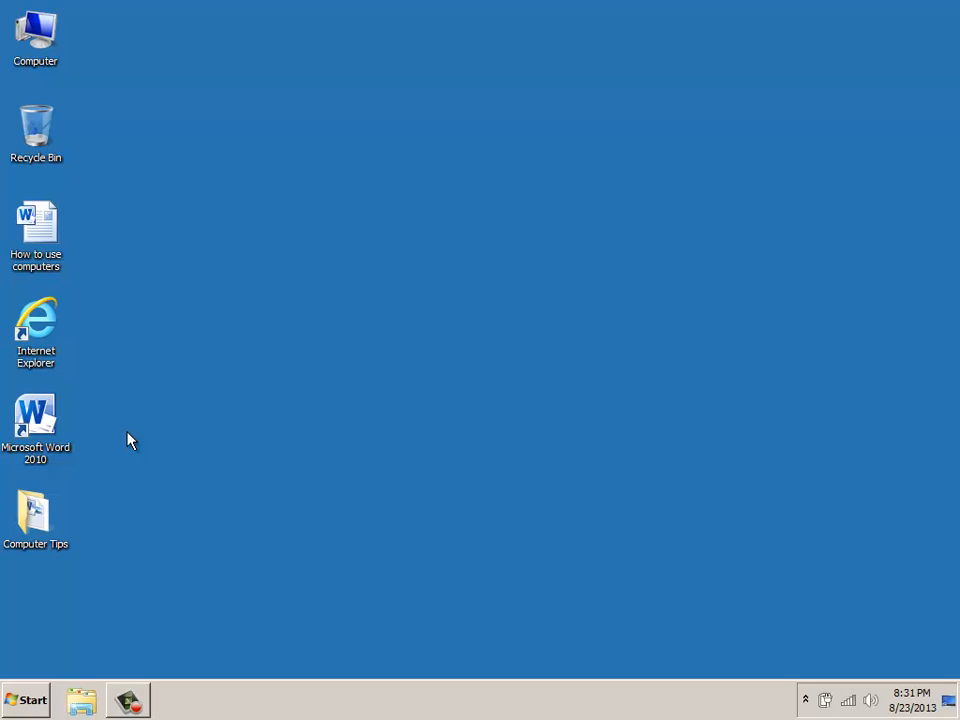
{"action": "mouse_move", "coordinate": [134, 430]}
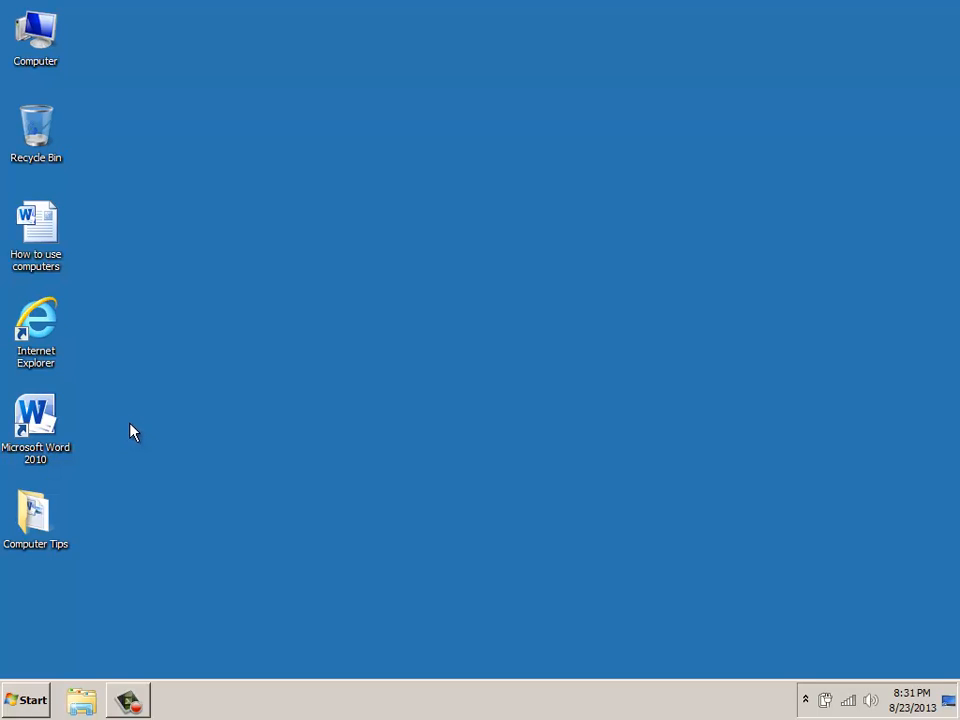
{"action": "mouse_move", "coordinate": [38, 417]}
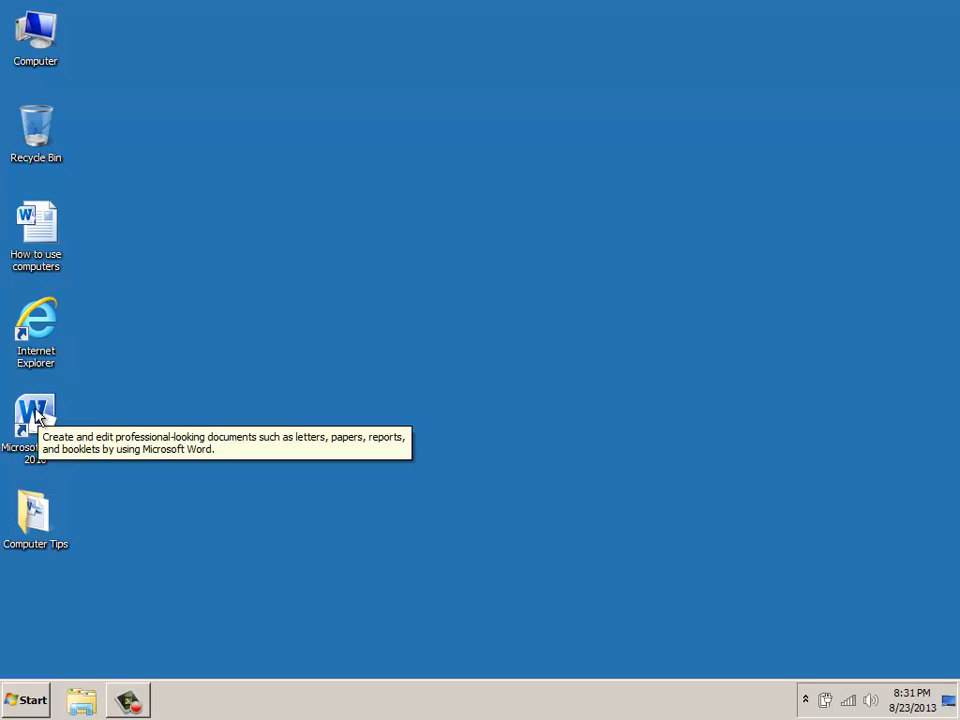
- Launch Word 2010 from its desktop shortcut, then close the blank document unsaved
{"action": "double_click", "coordinate": [36, 413]}
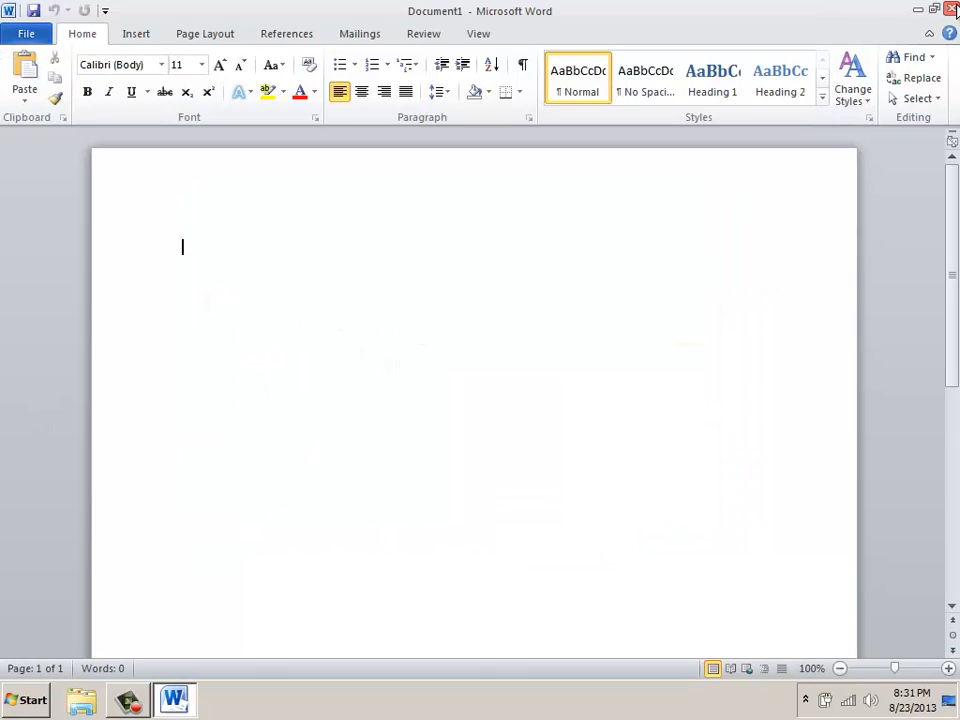
{"action": "left_click", "coordinate": [944, 12]}
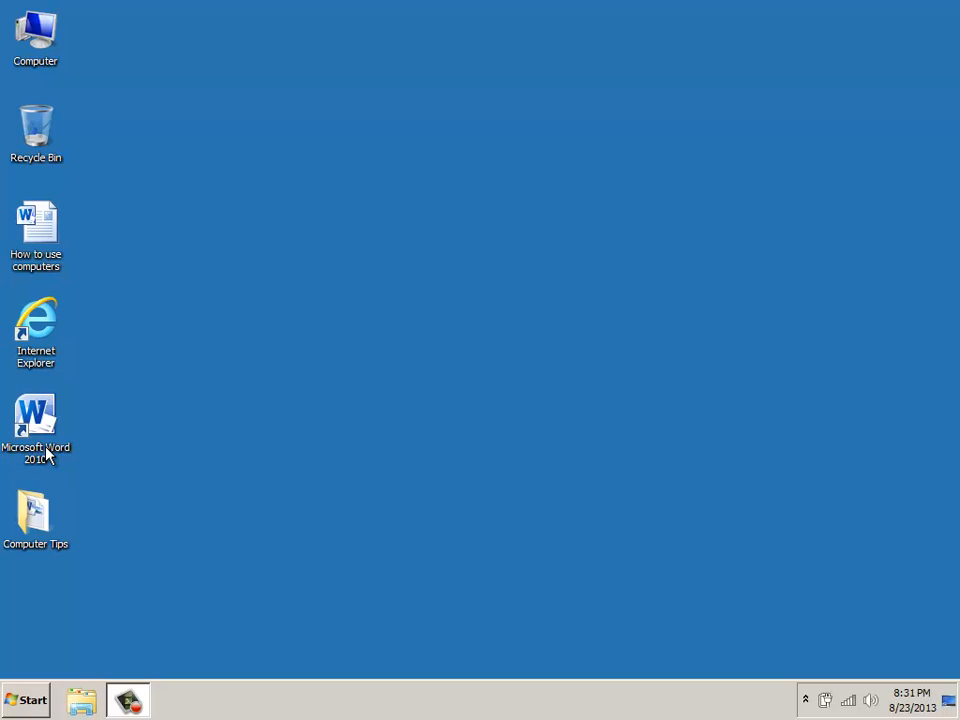